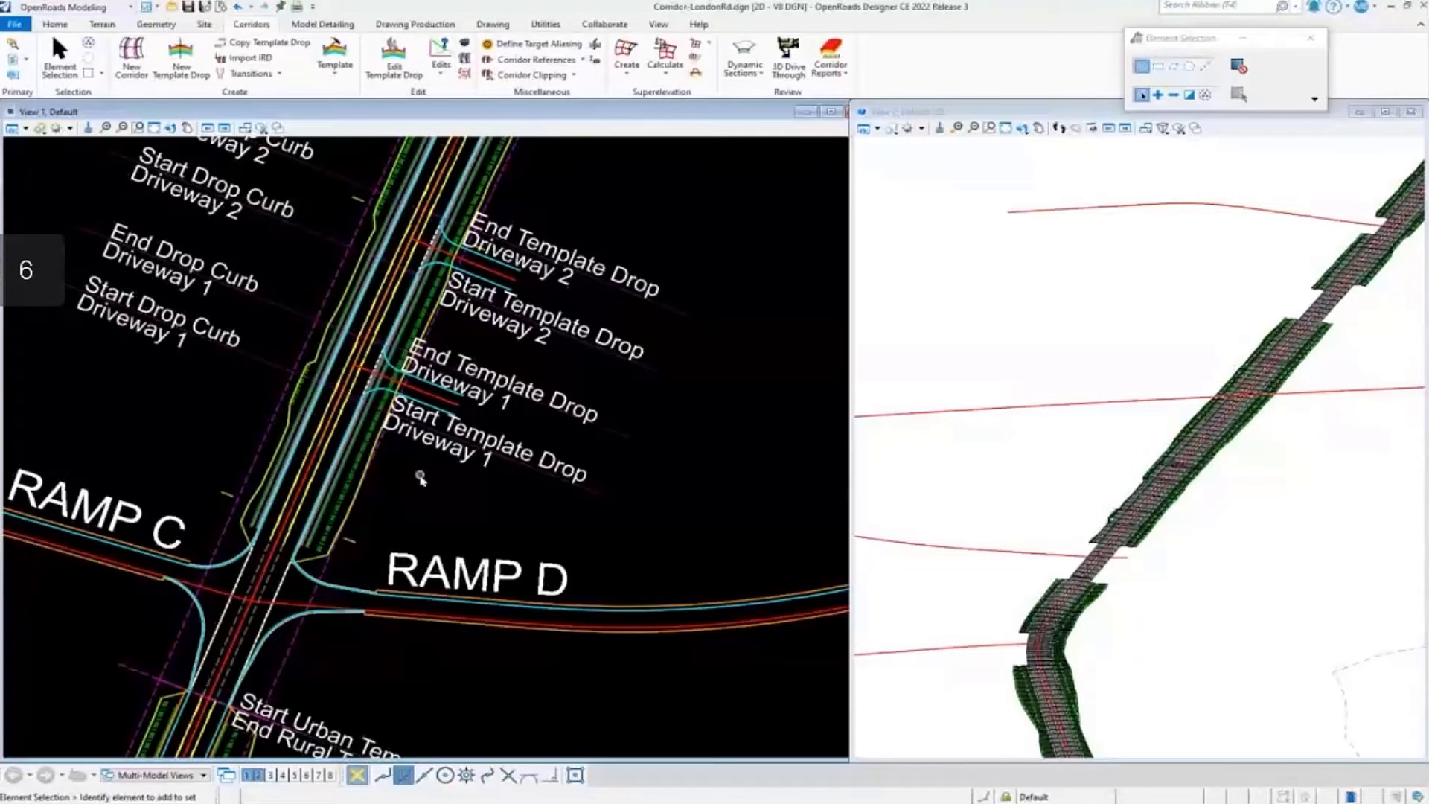
{"action": "mouse_move", "coordinate": [505, 422]}
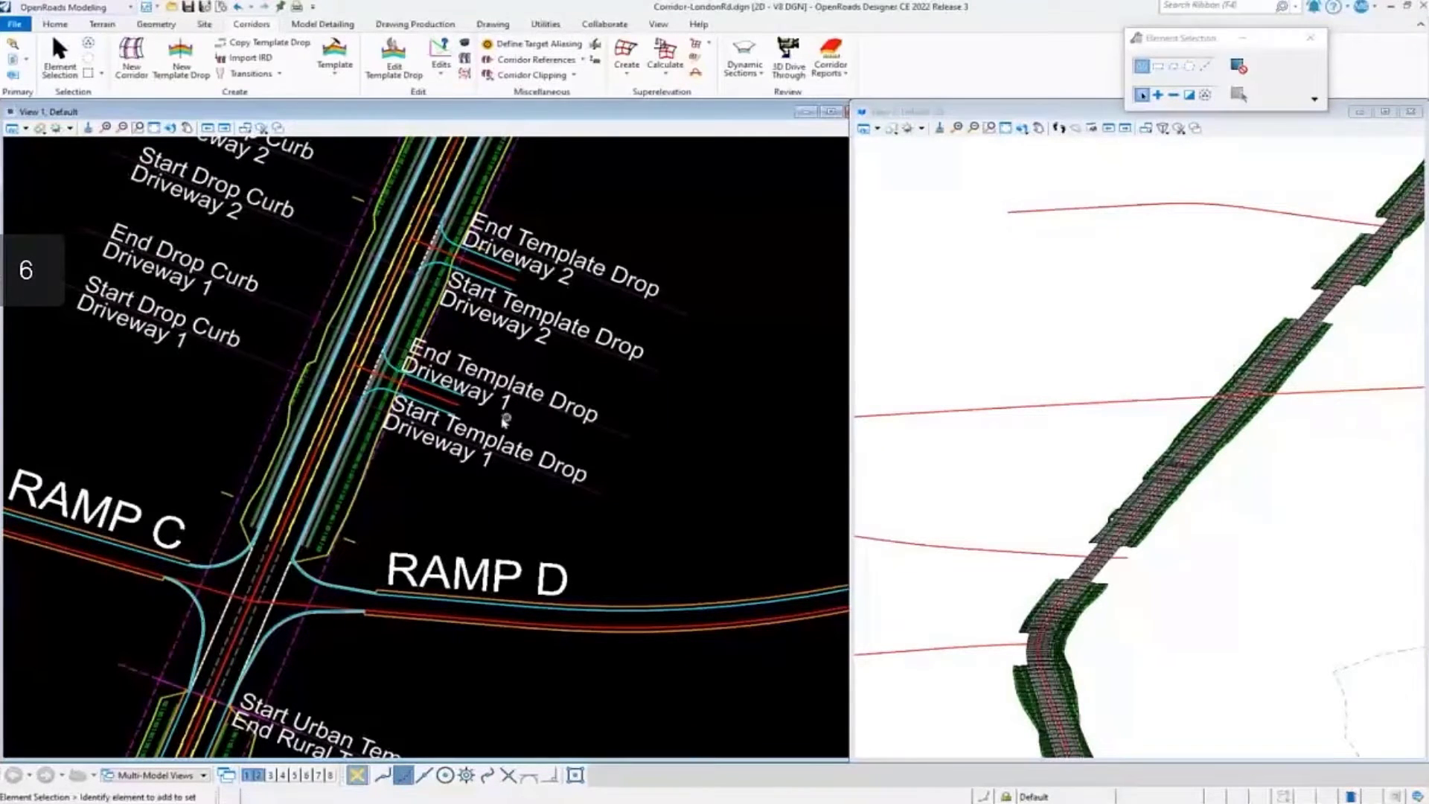
{"action": "mouse_move", "coordinate": [591, 295]}
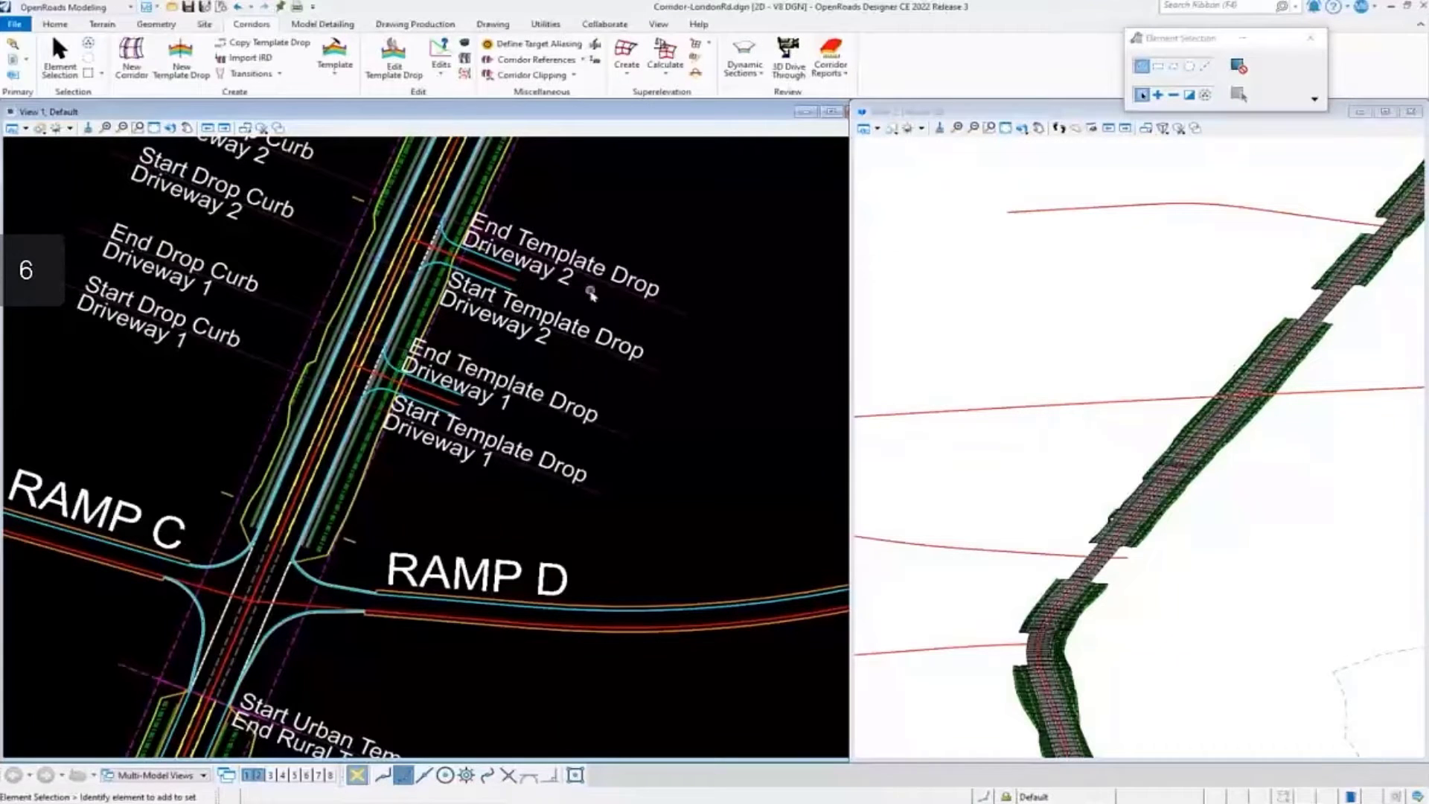
{"action": "mouse_move", "coordinate": [589, 554]}
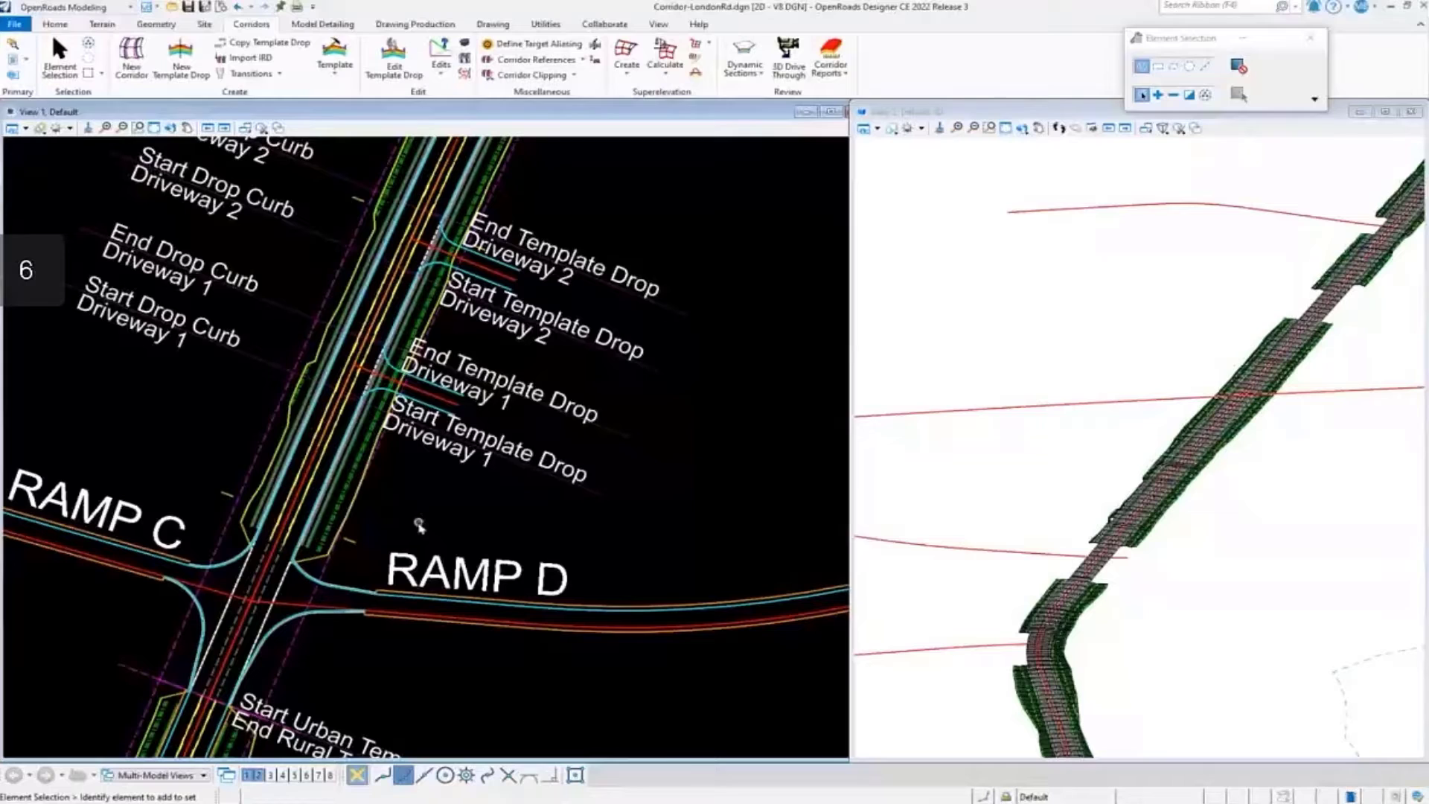
{"action": "mouse_move", "coordinate": [556, 172]}
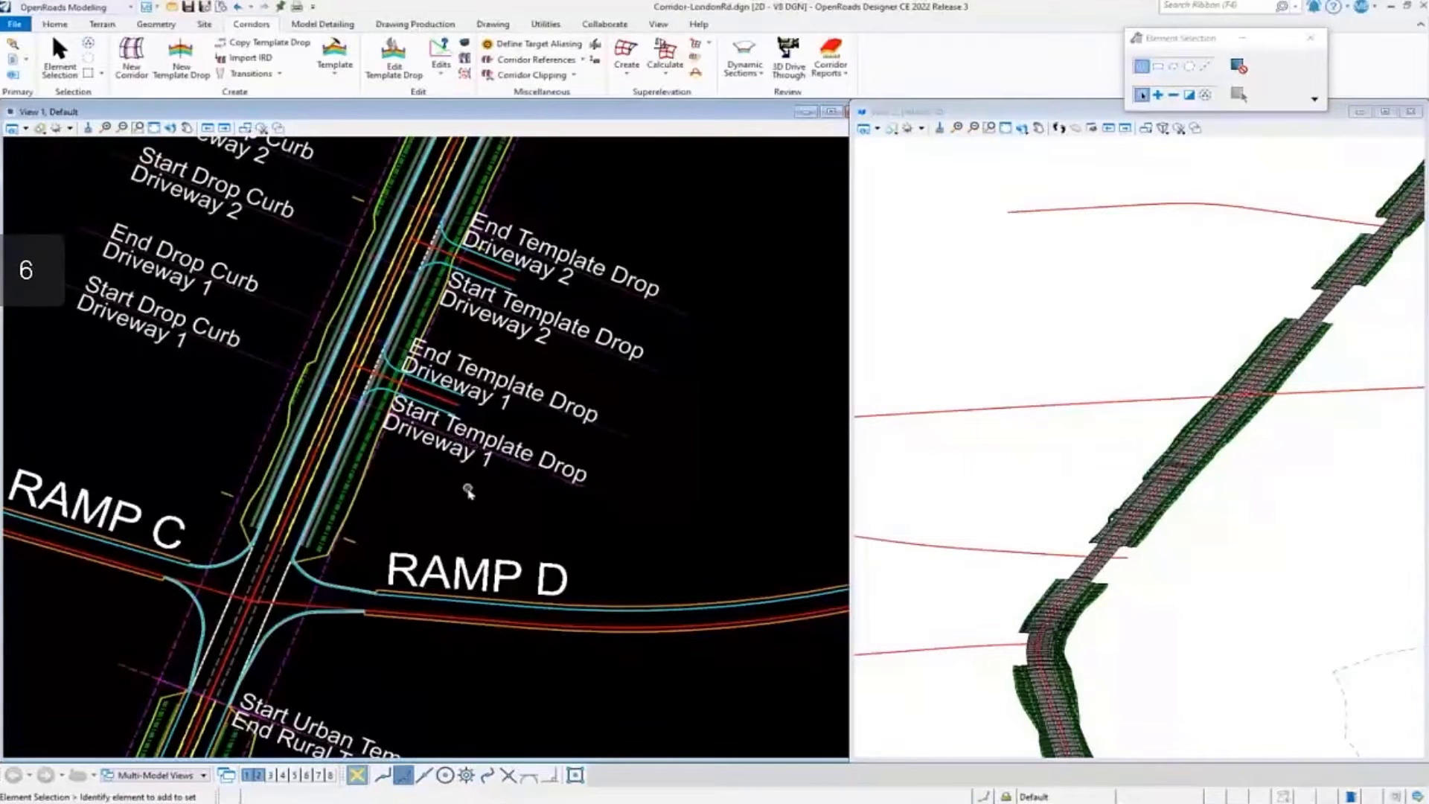
{"action": "mouse_move", "coordinate": [438, 497]}
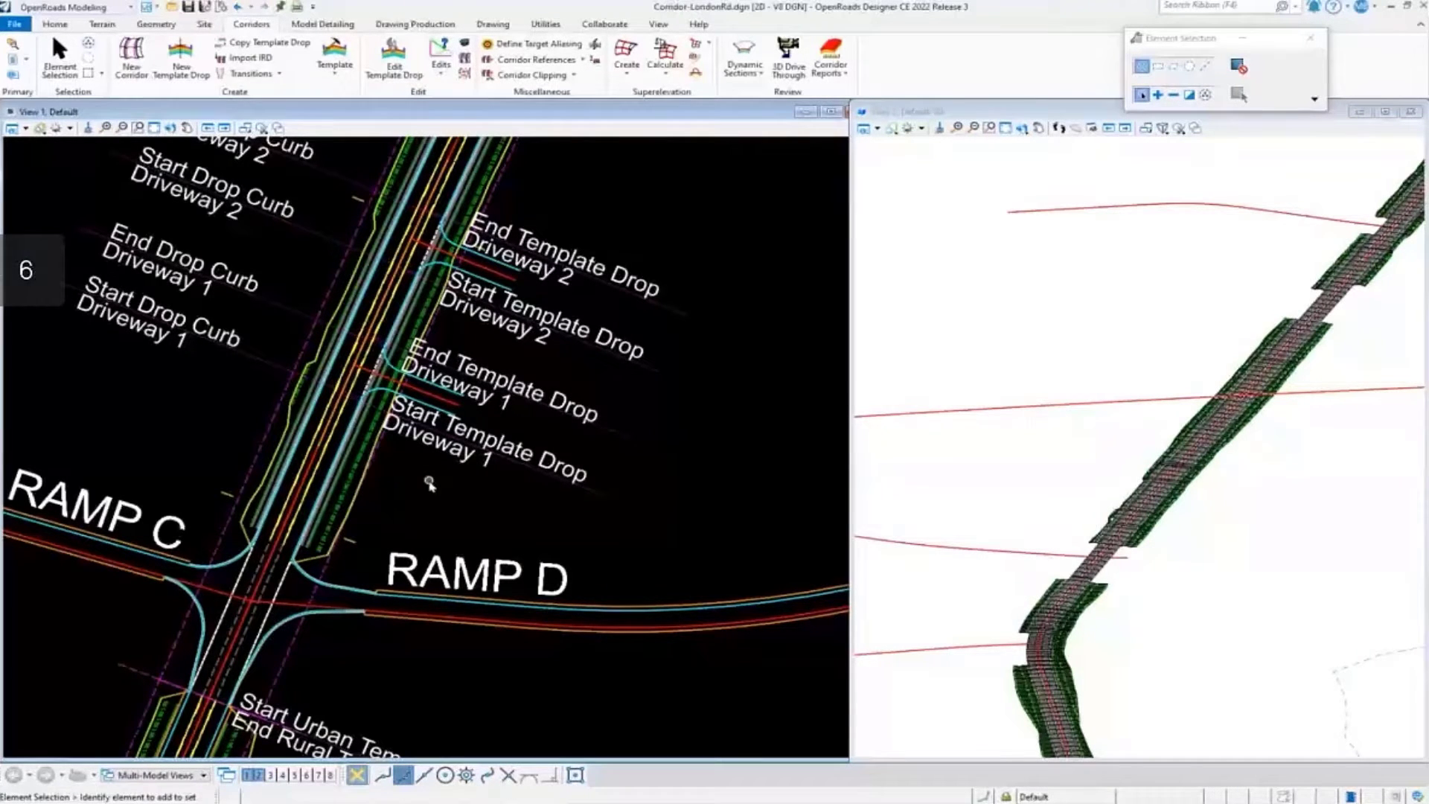
Start a new template drop and choose the '2 Lanes + Turn Lane-Urban' template
{"action": "left_click", "coordinate": [182, 60]}
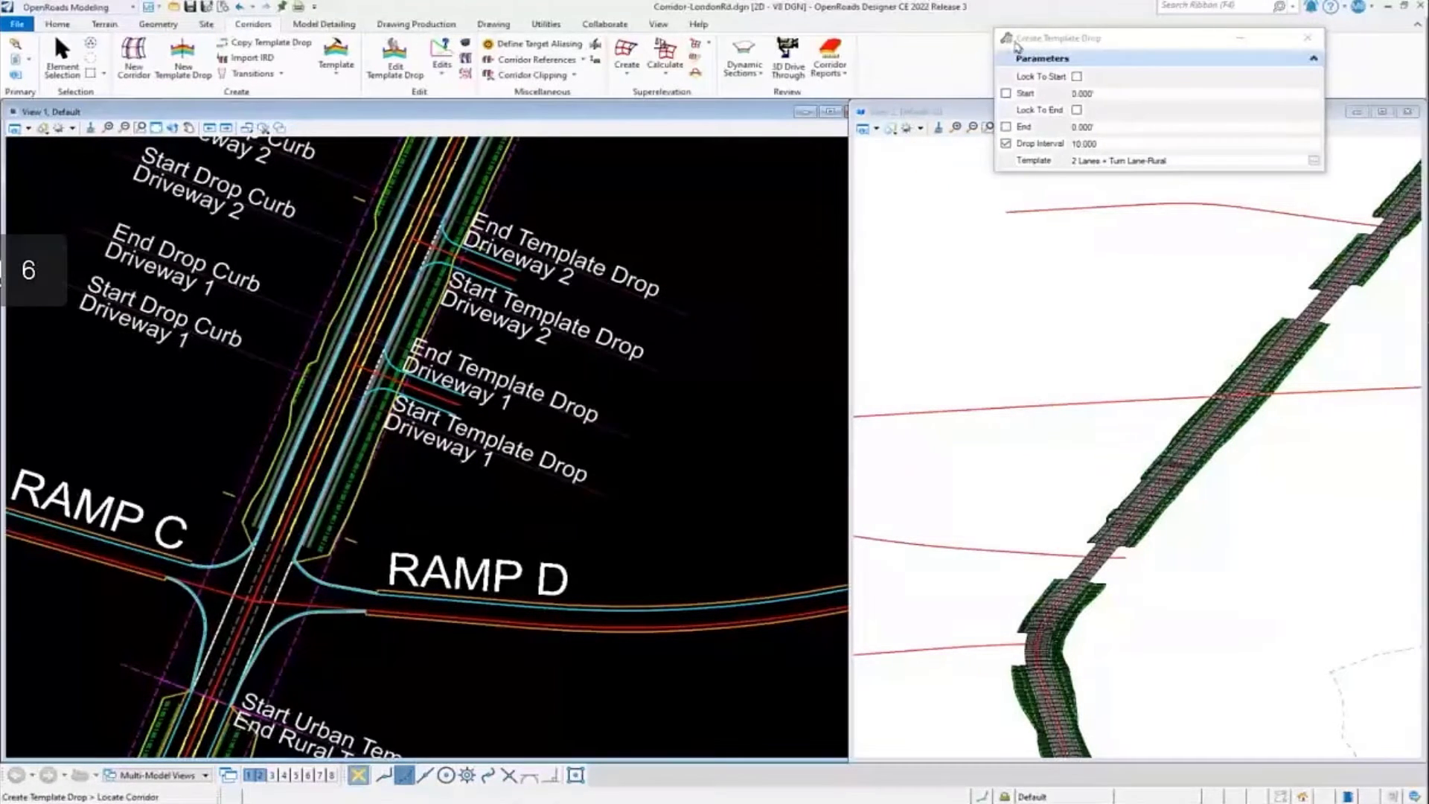
{"action": "left_click", "coordinate": [1313, 160]}
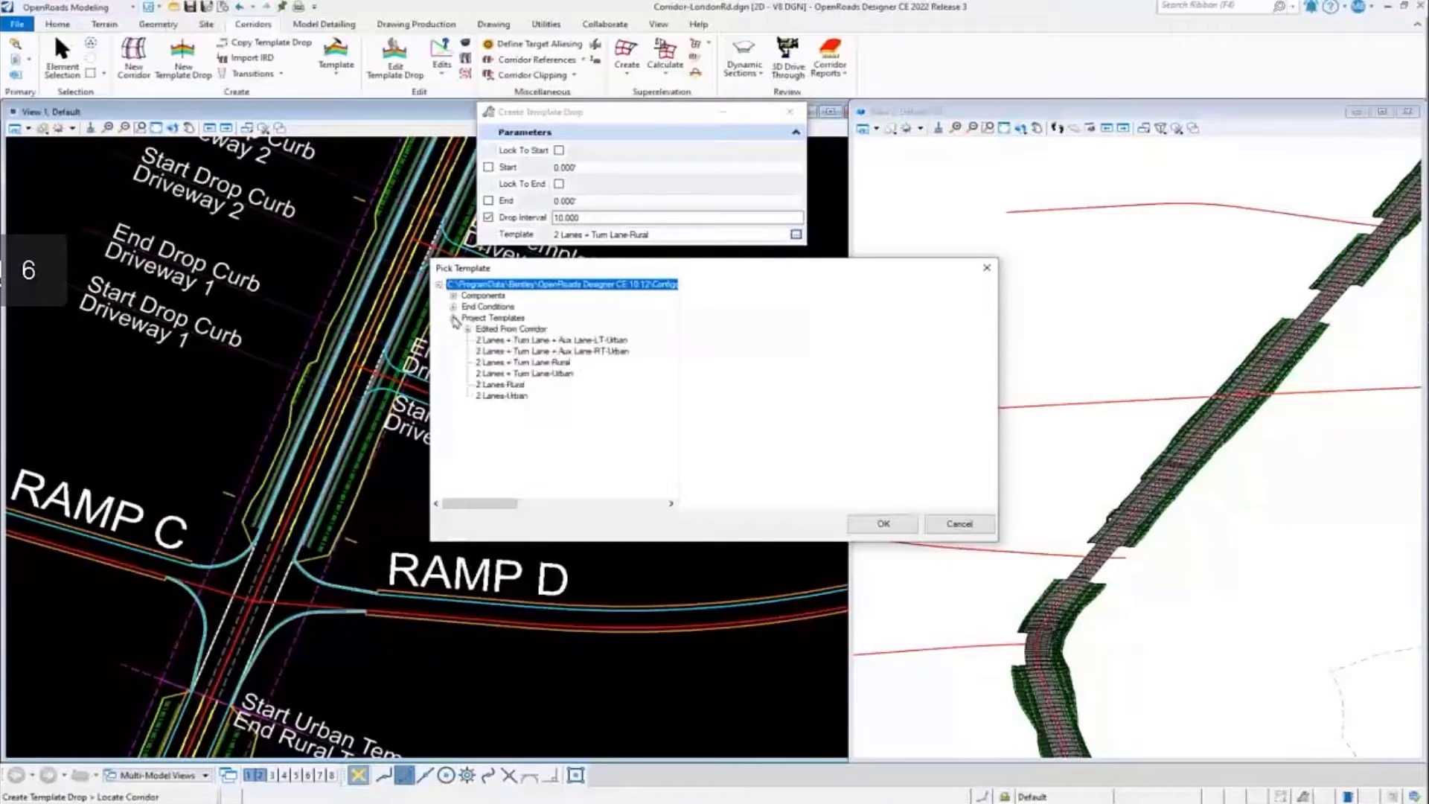
{"action": "left_click", "coordinate": [523, 373]}
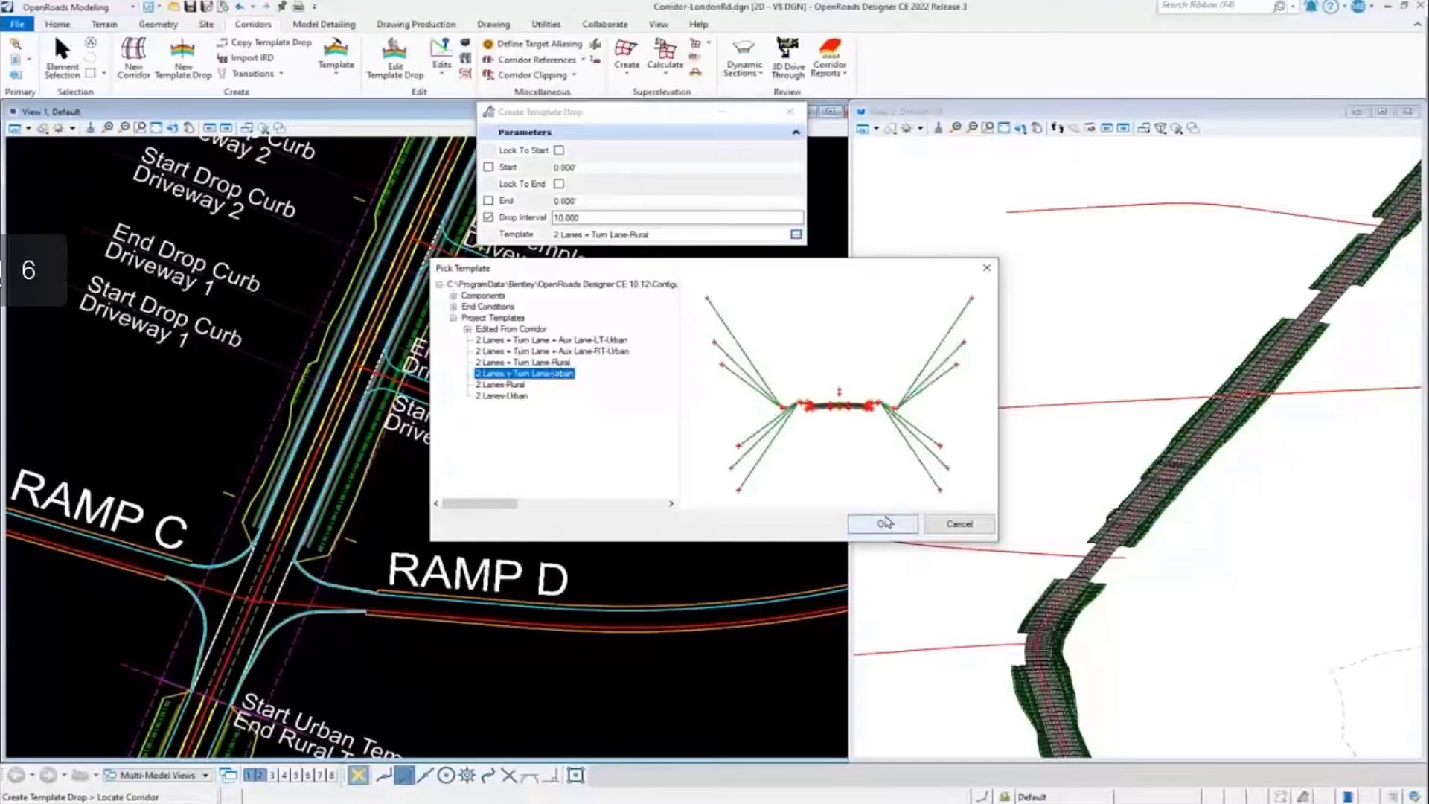
{"action": "left_click", "coordinate": [882, 522]}
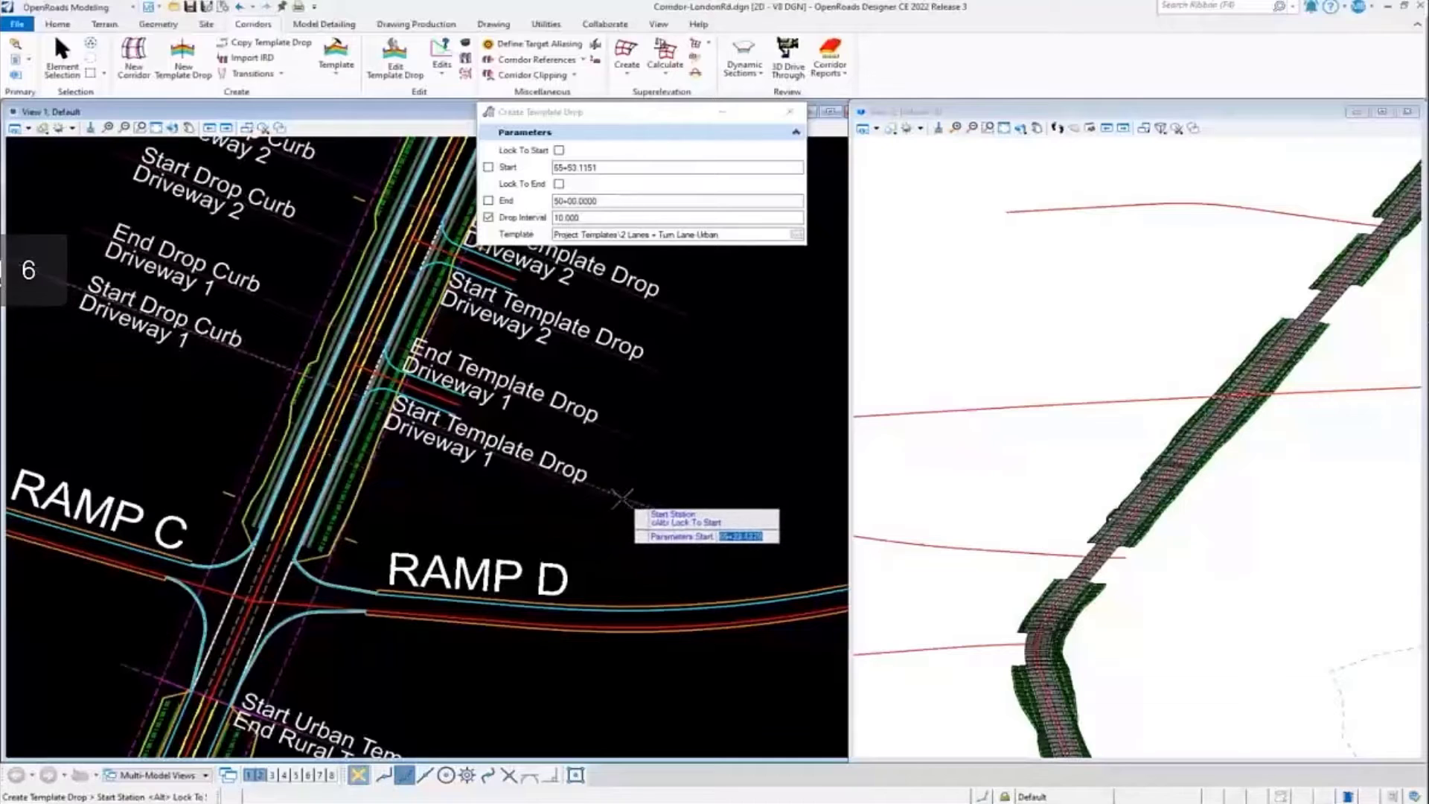
{"action": "mouse_move", "coordinate": [607, 493]}
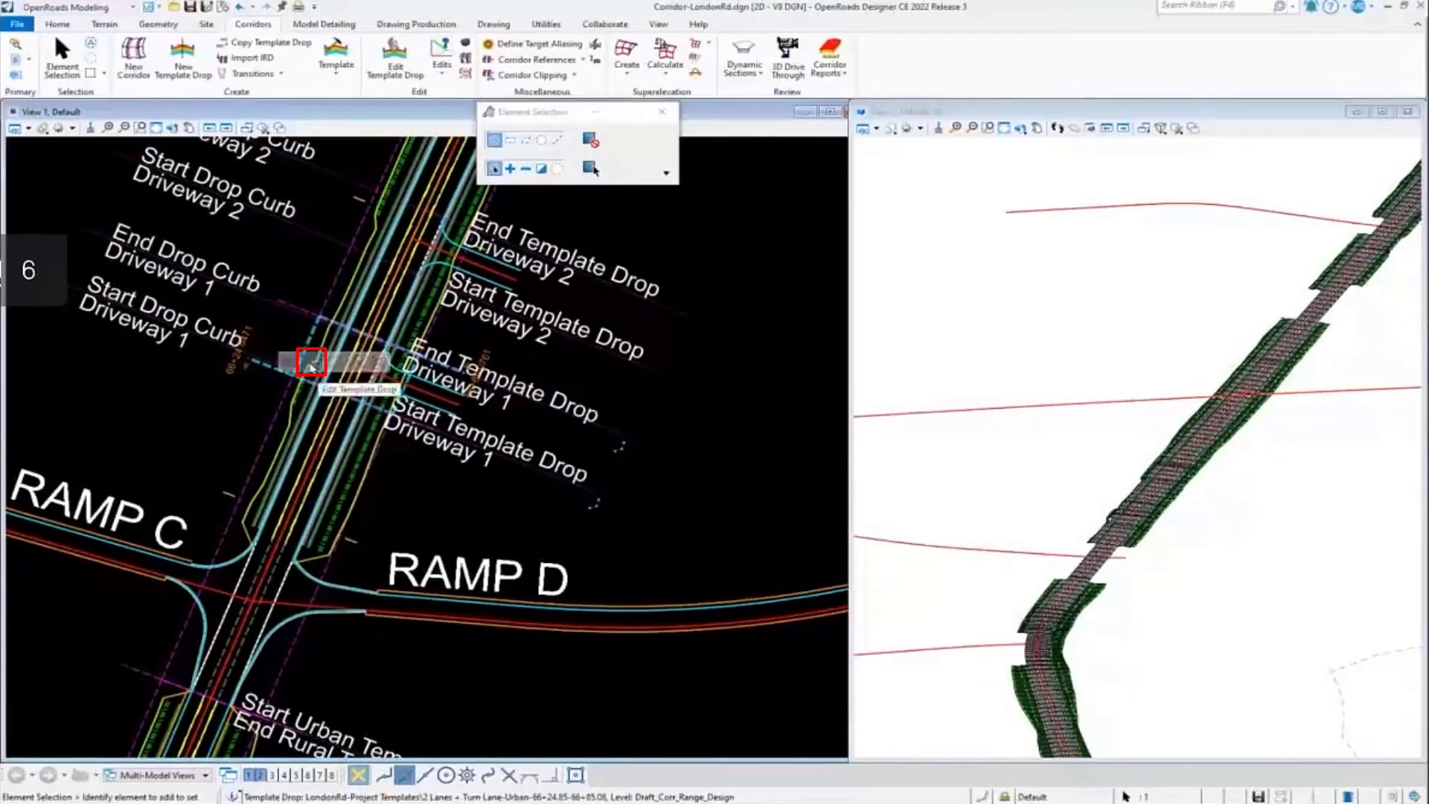
Edit the Driveway 1 drop, deleting the end condition and sidewalk components, keeping lanes and curbs
{"action": "double_click", "coordinate": [311, 360]}
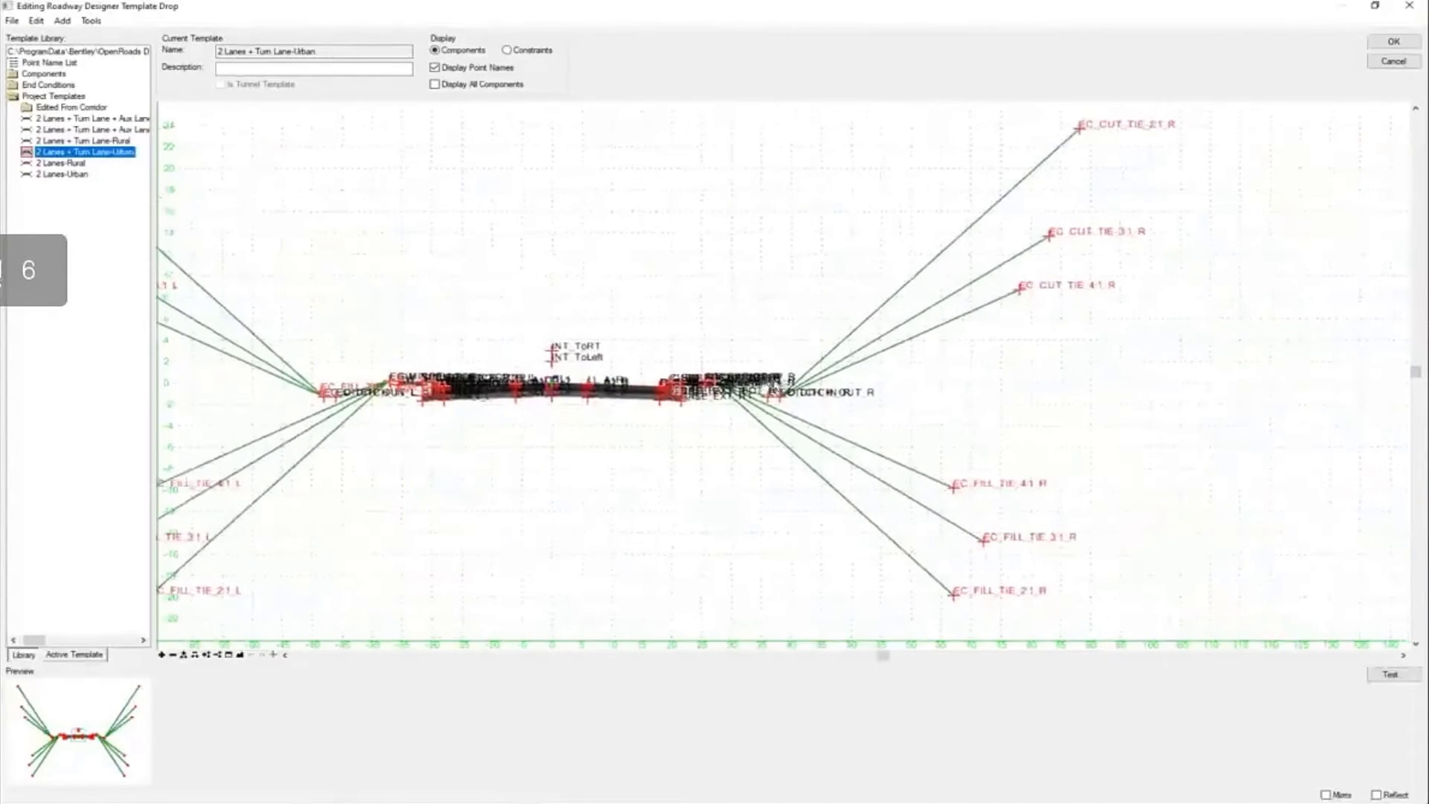
{"action": "right_click", "coordinate": [838, 278]}
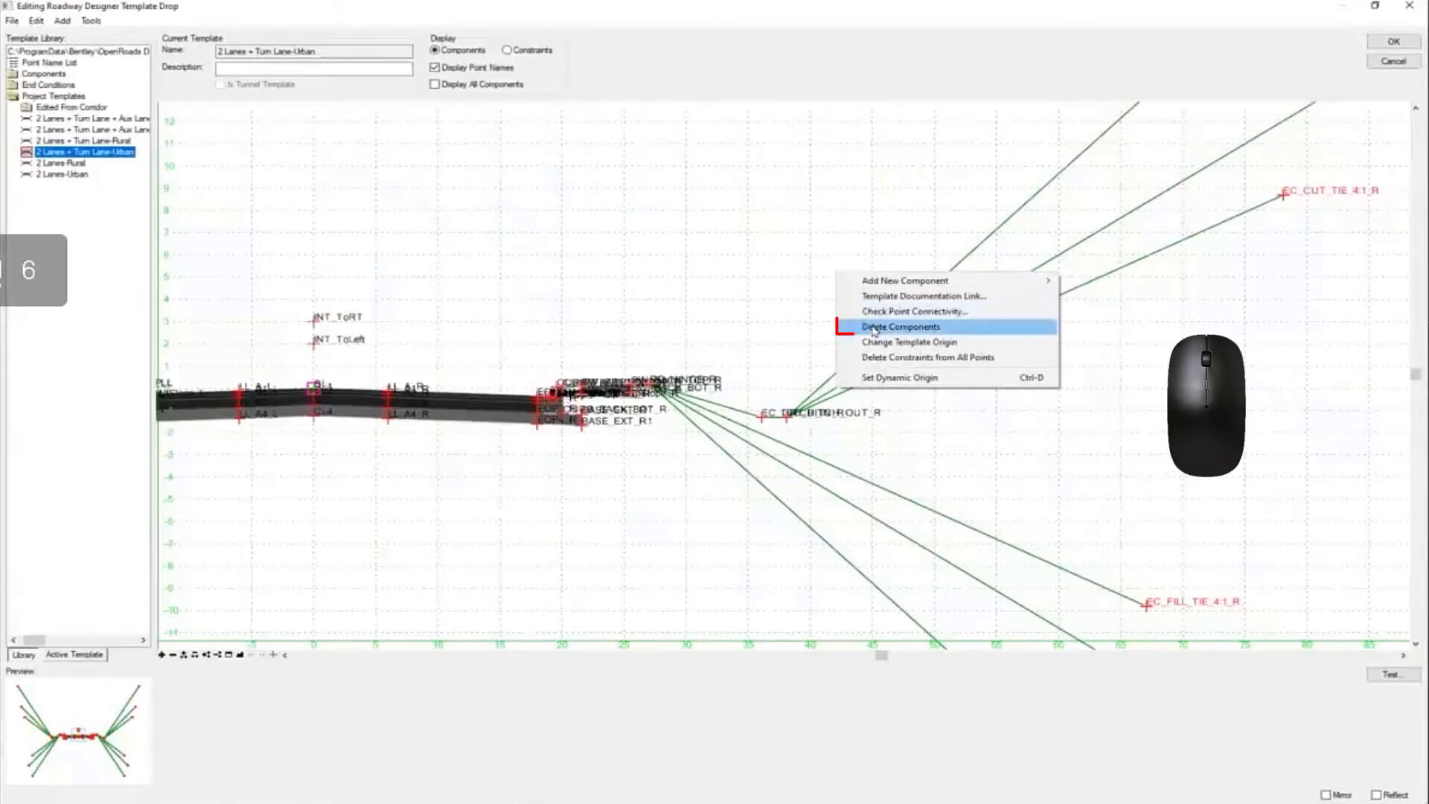
{"action": "left_click", "coordinate": [900, 326]}
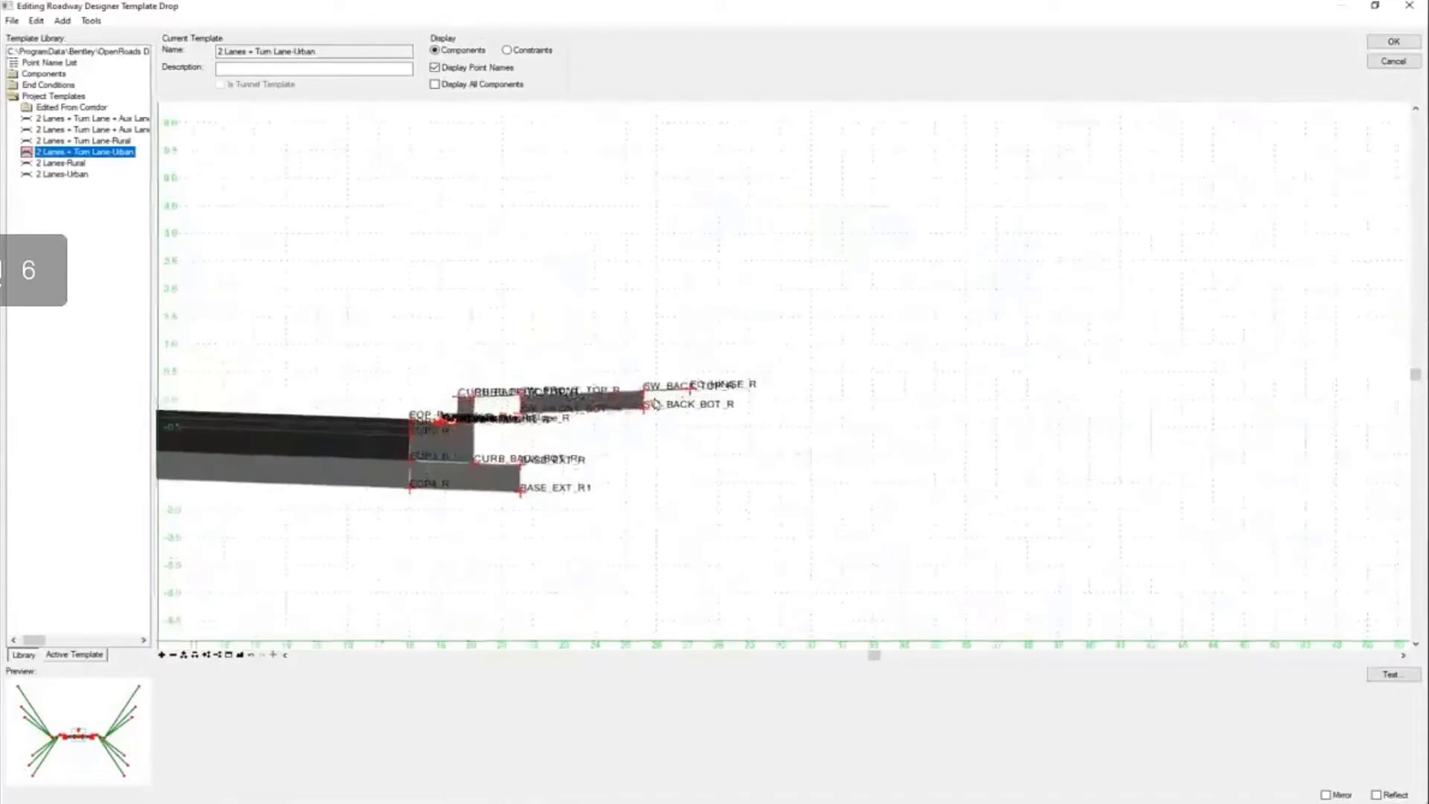
{"action": "left_click", "coordinate": [436, 67]}
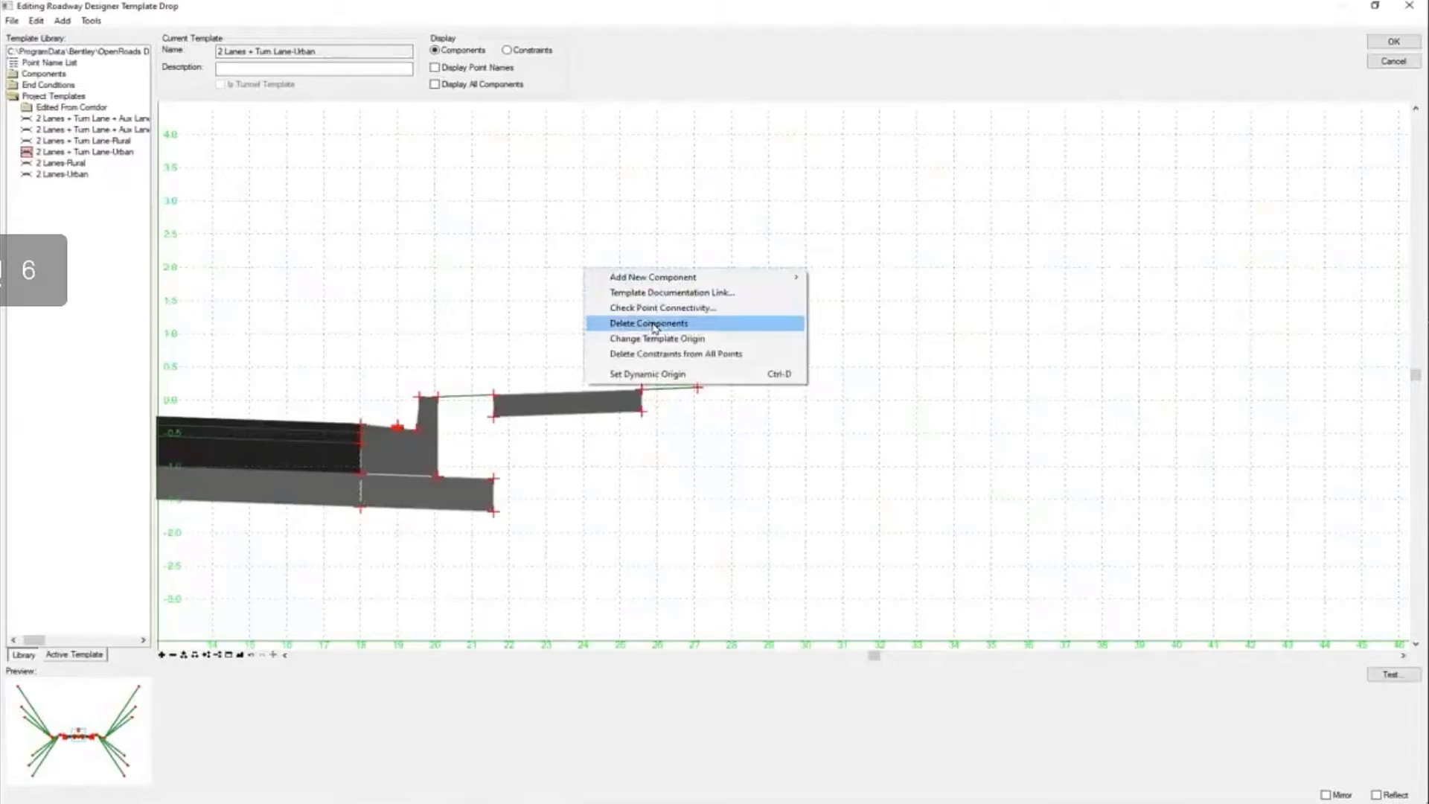
{"action": "left_click", "coordinate": [648, 323]}
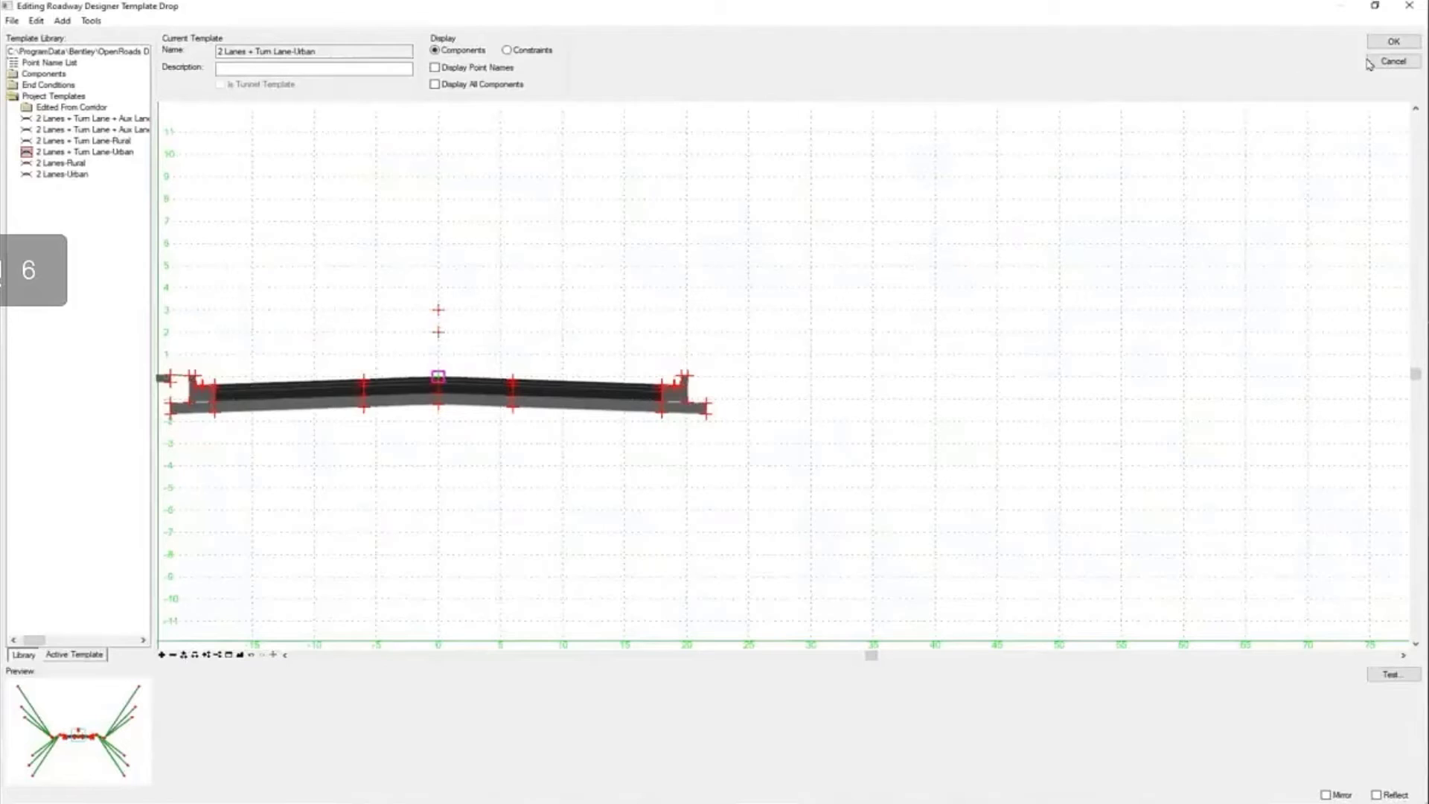
Accept the stripped-down template so the Driveway 1 corridor regenerates without side slopes
{"action": "left_click", "coordinate": [1392, 42]}
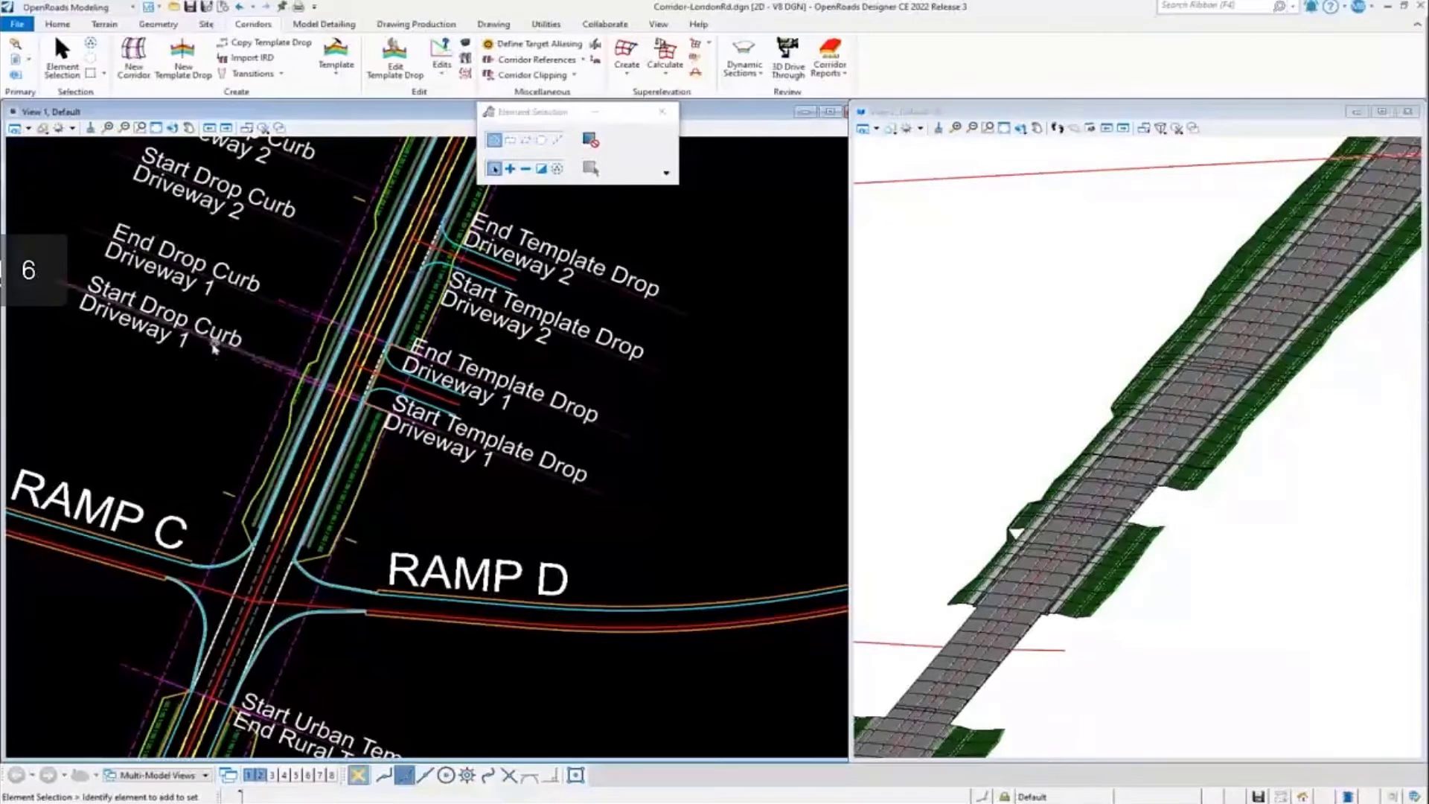
{"action": "left_click_drag", "start_coordinate": [537, 112], "coordinate": [1002, 39]}
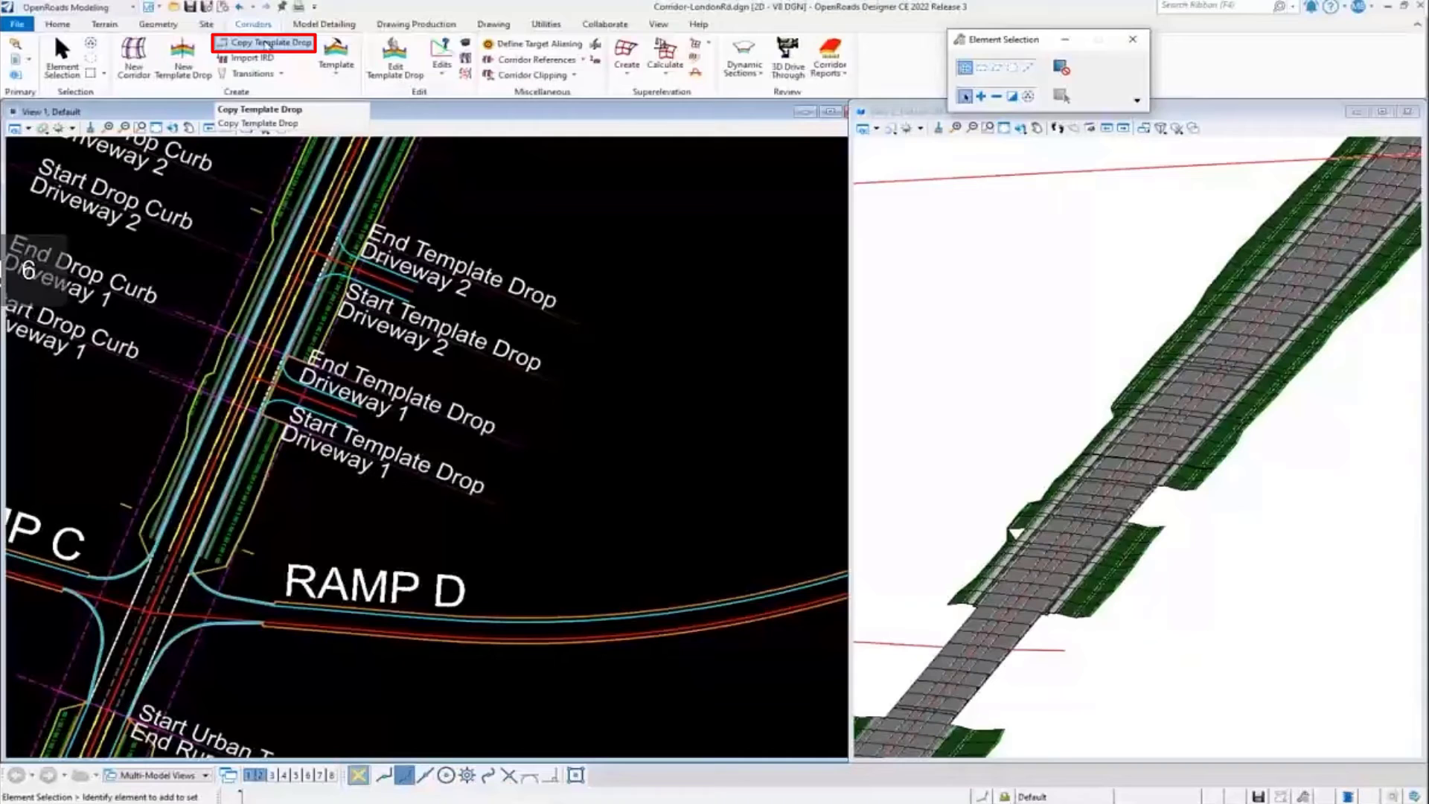
Start Copy Template Drop to reuse the Driveway 1 drop at Driveway 2
{"action": "left_click", "coordinate": [270, 42]}
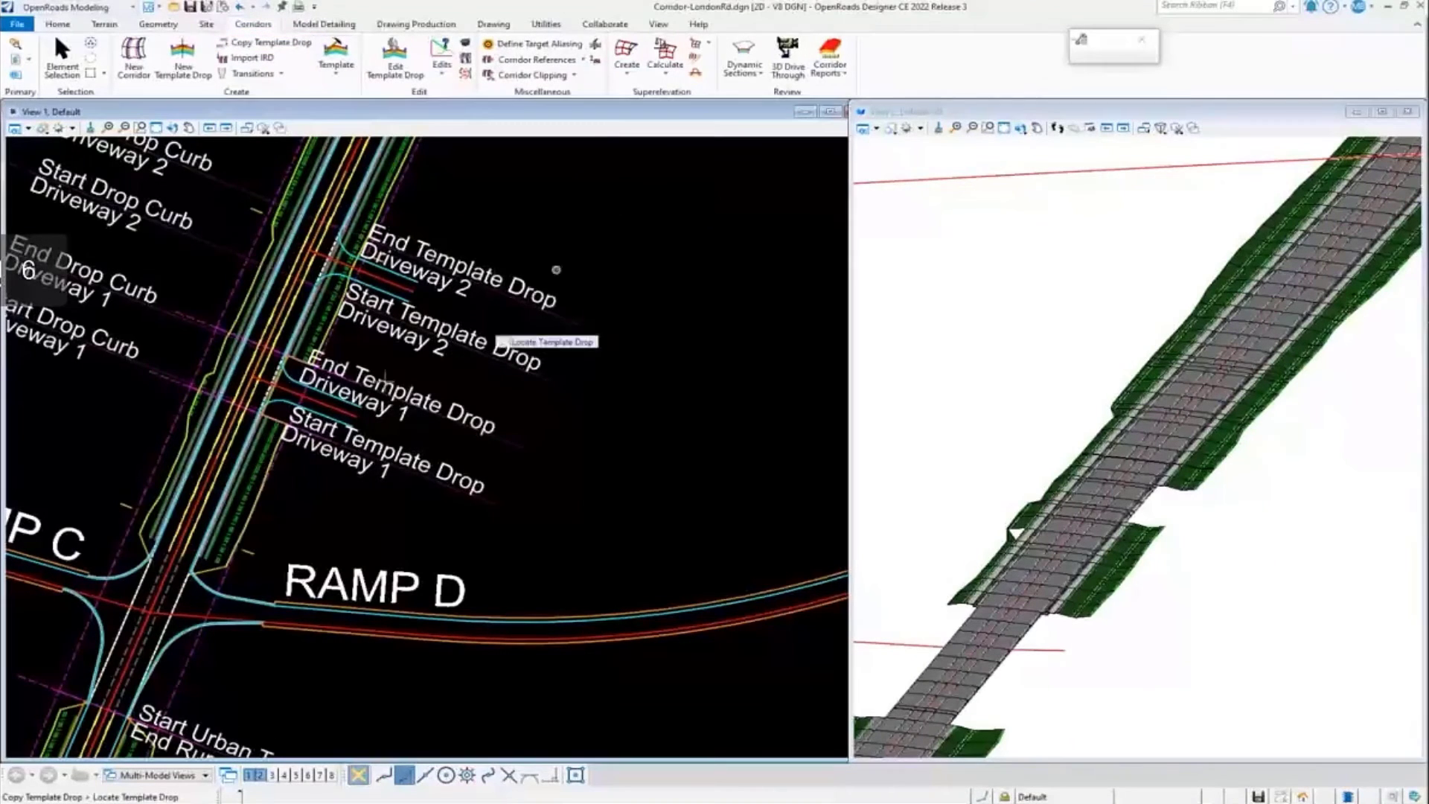
{"action": "mouse_move", "coordinate": [155, 374]}
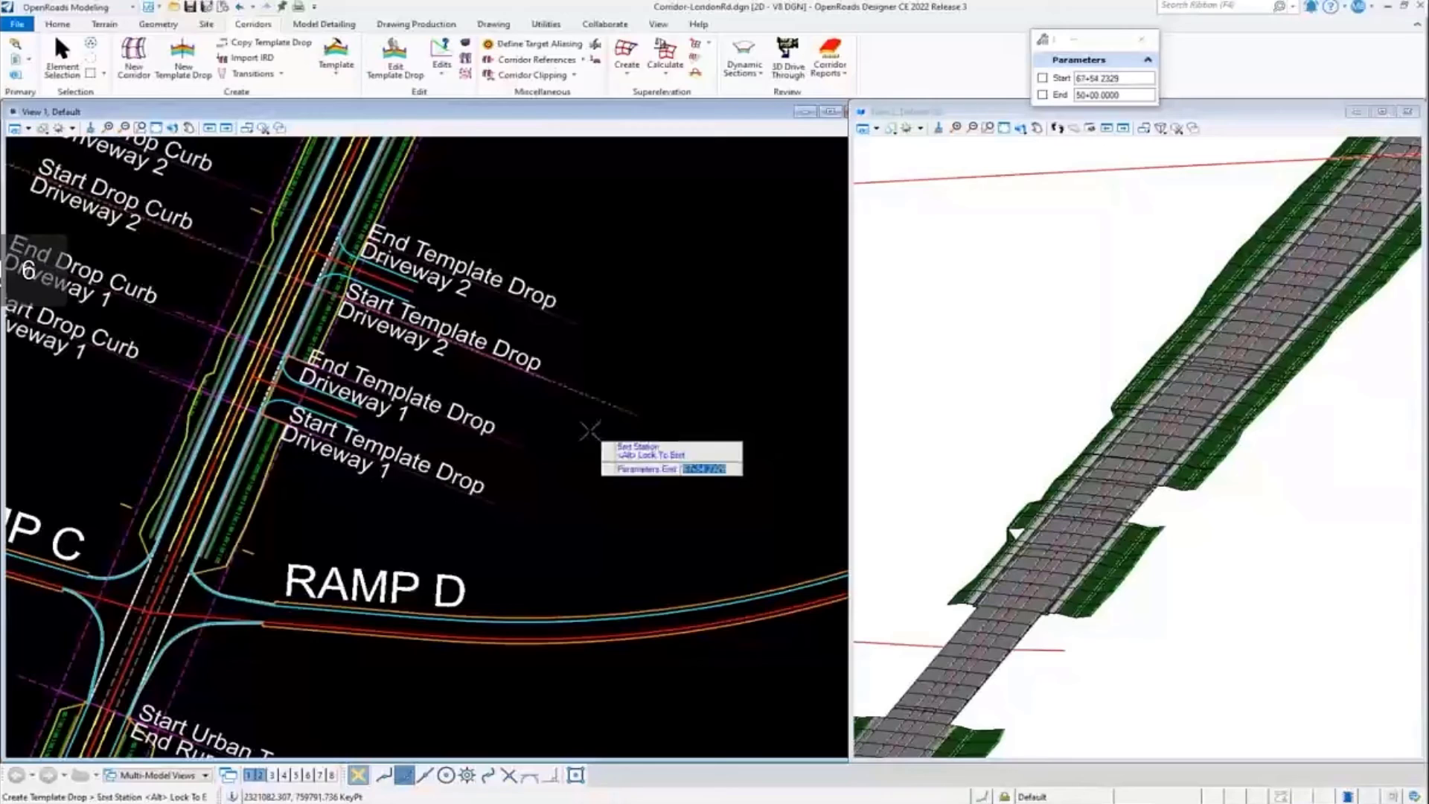
{"action": "mouse_move", "coordinate": [584, 326]}
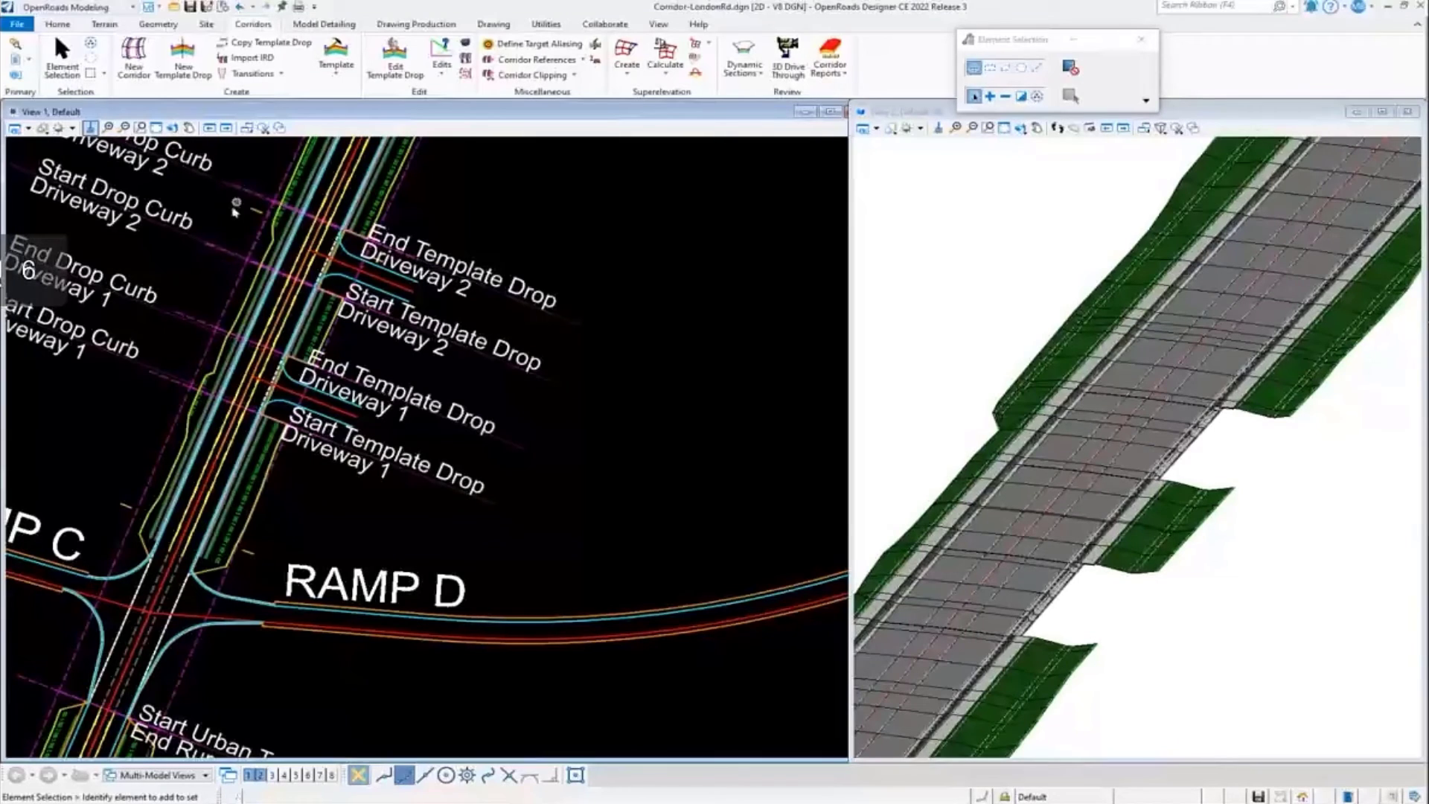
{"action": "mouse_move", "coordinate": [213, 253]}
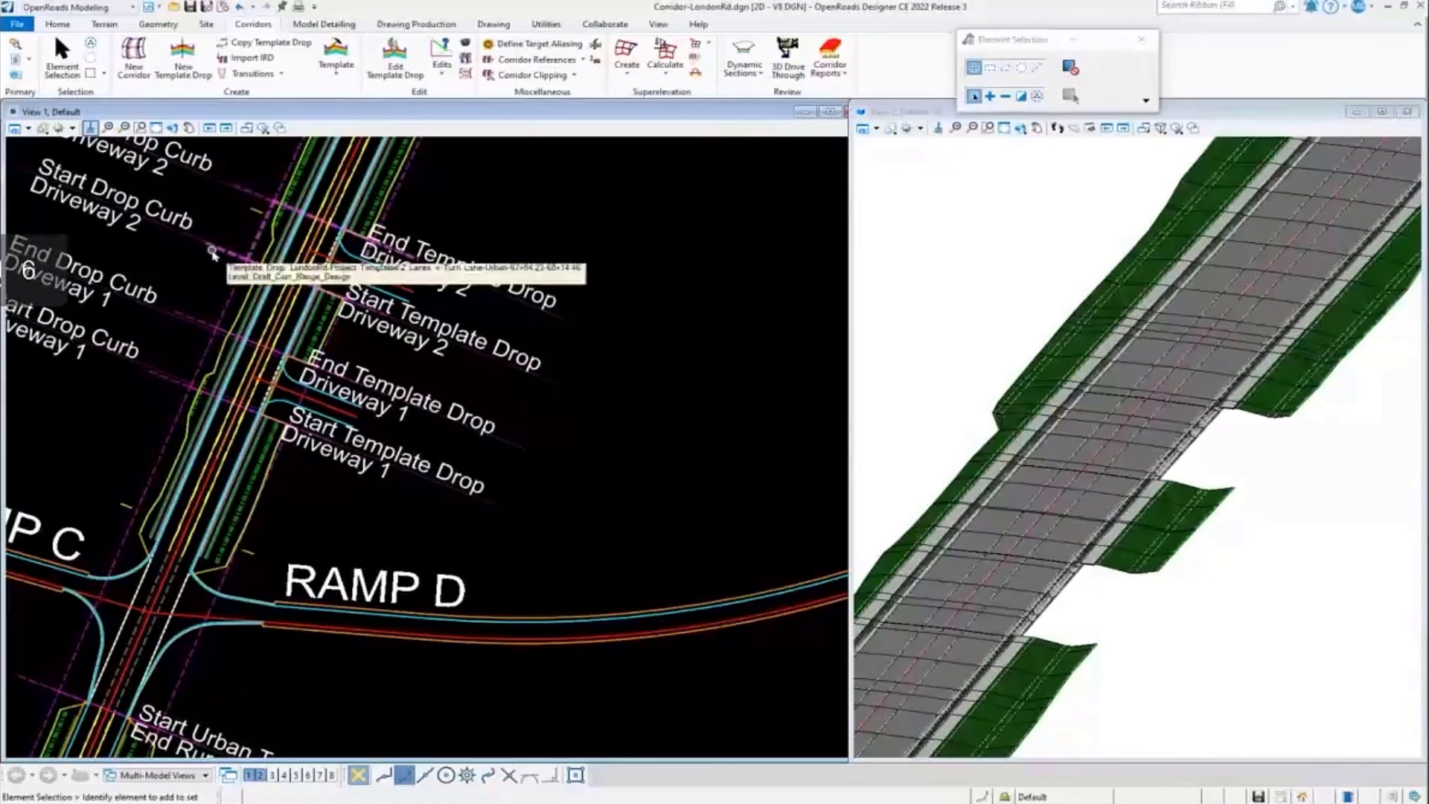